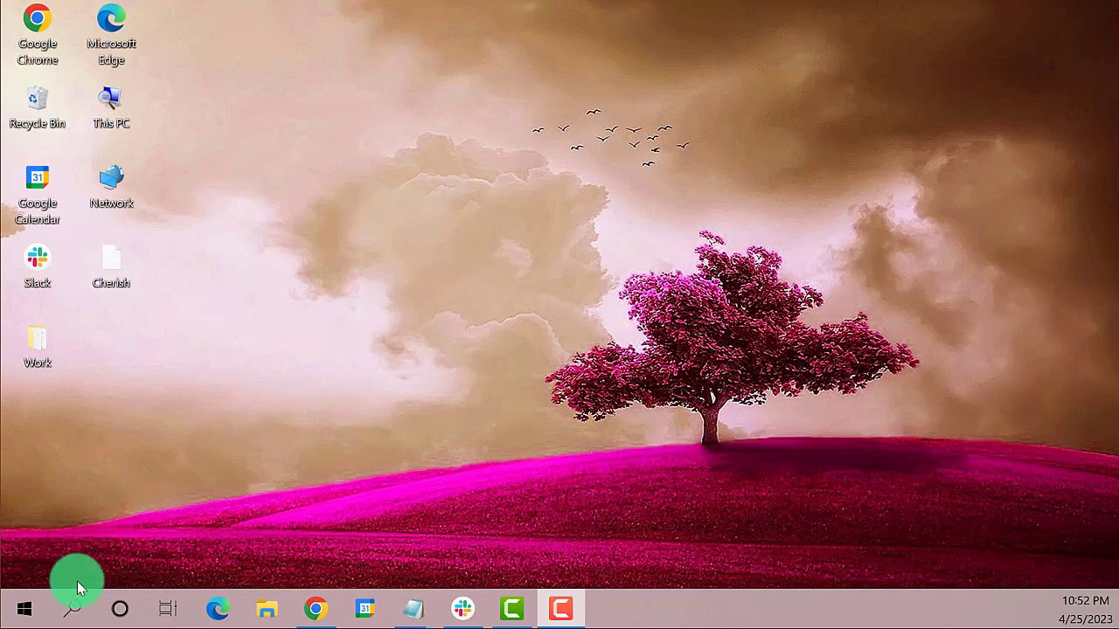
Search Windows for 'cortana' to bring up the Cortana app as best match.
{"action": "left_click", "coordinate": [73, 608]}
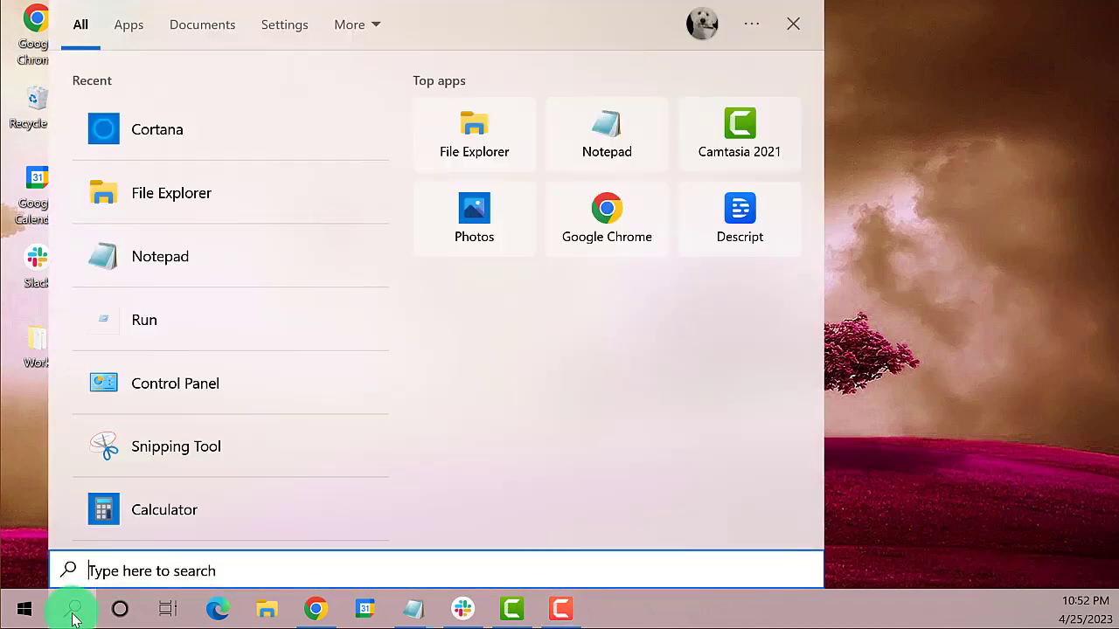
{"action": "type", "text": "cortana"}
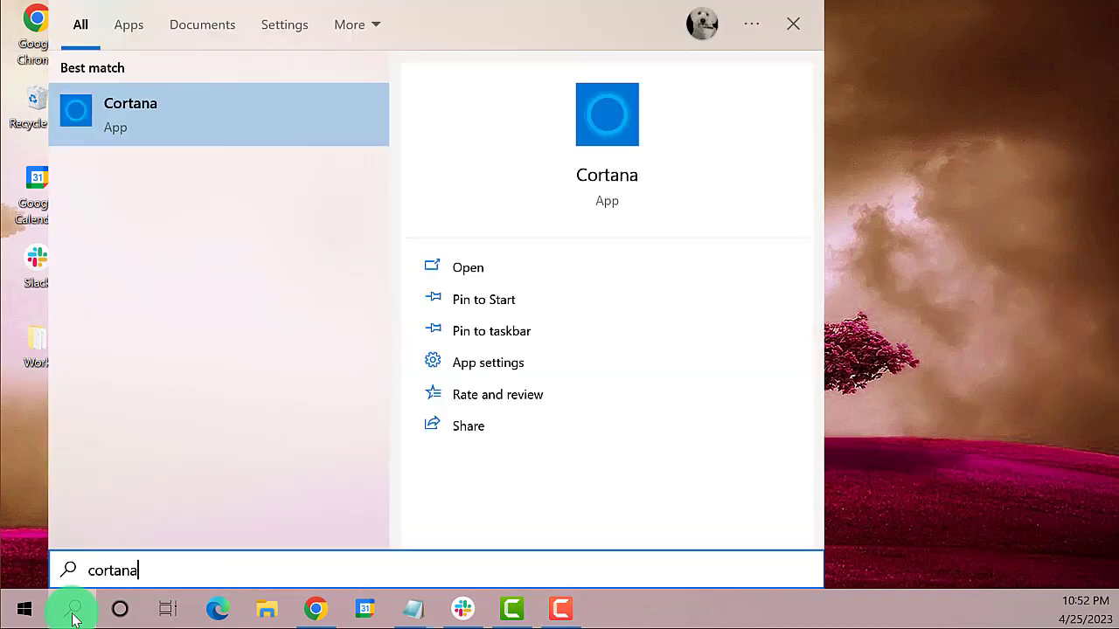
{"action": "mouse_move", "coordinate": [147, 129]}
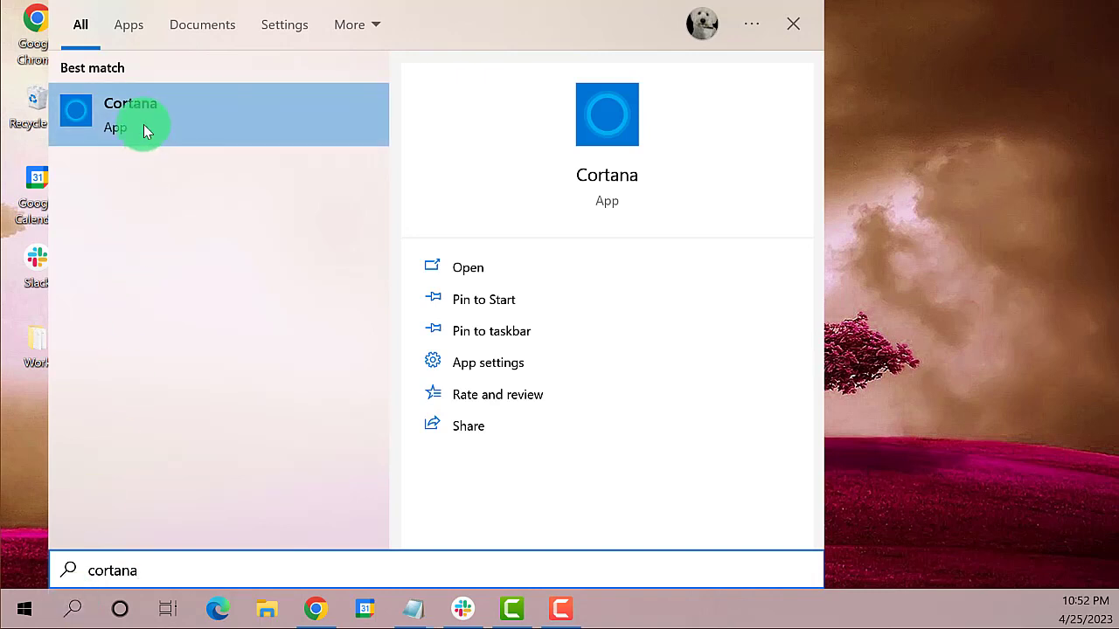
{"action": "mouse_move", "coordinate": [543, 136]}
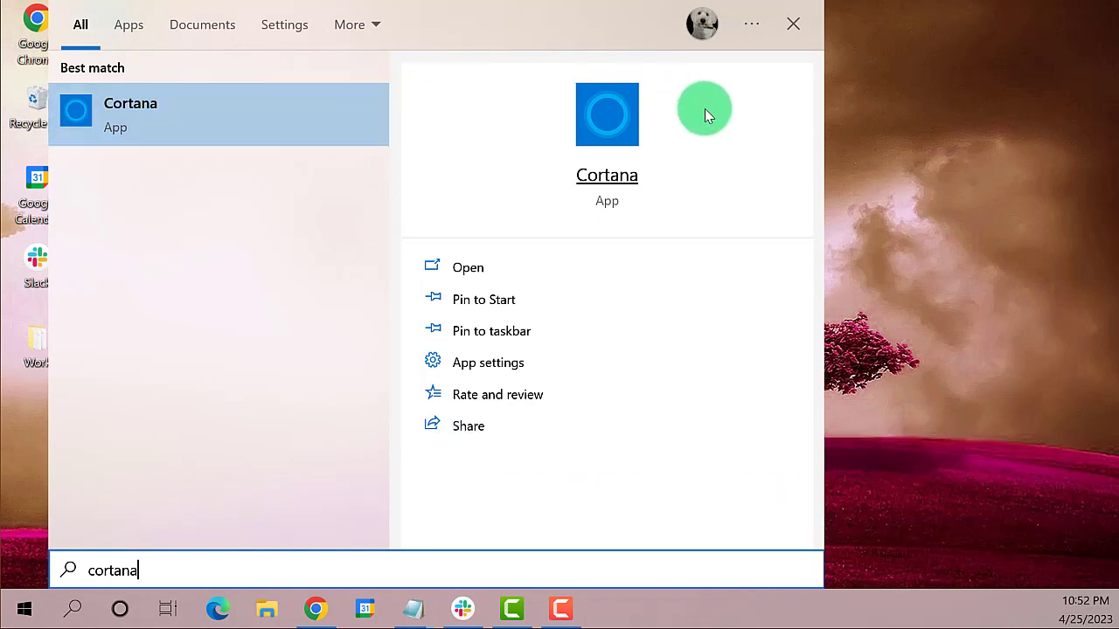
{"action": "mouse_move", "coordinate": [568, 362]}
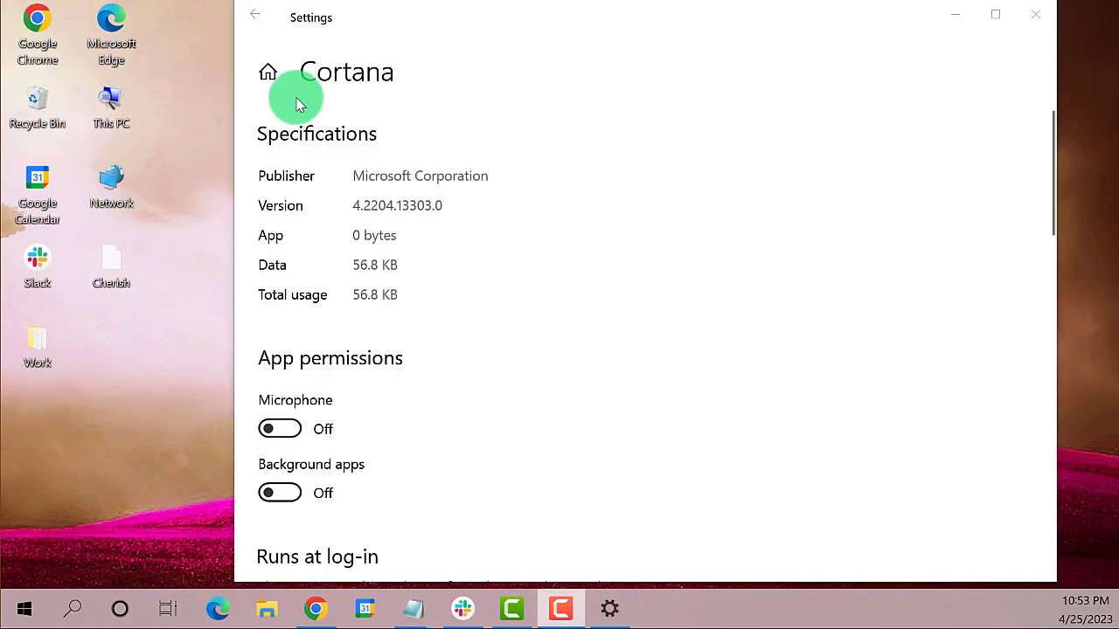
{"action": "mouse_move", "coordinate": [358, 108]}
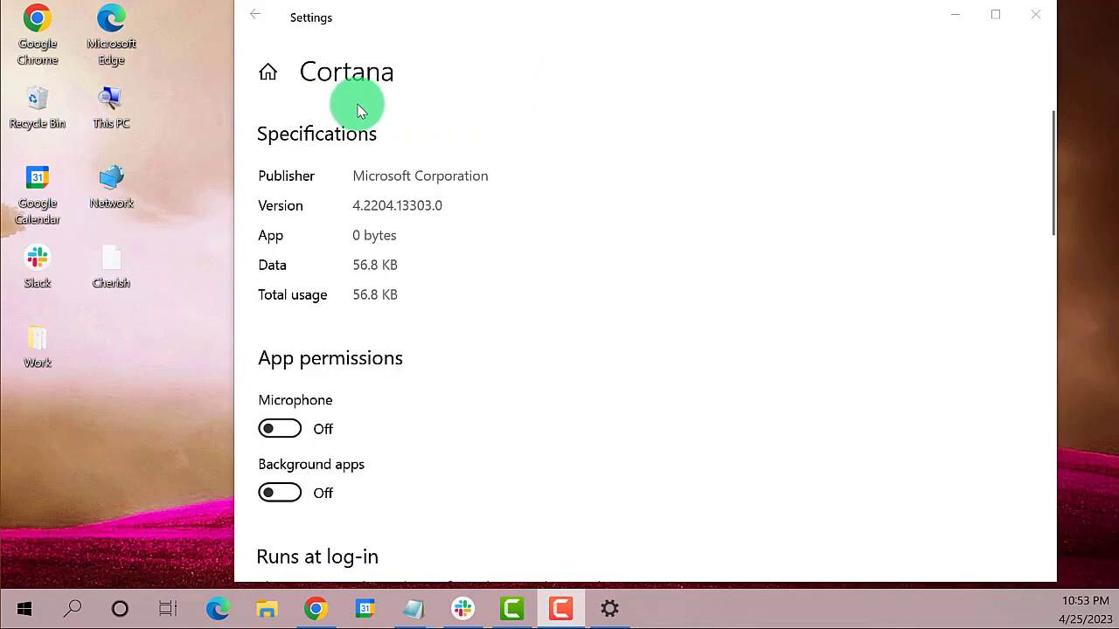
{"action": "mouse_move", "coordinate": [280, 429]}
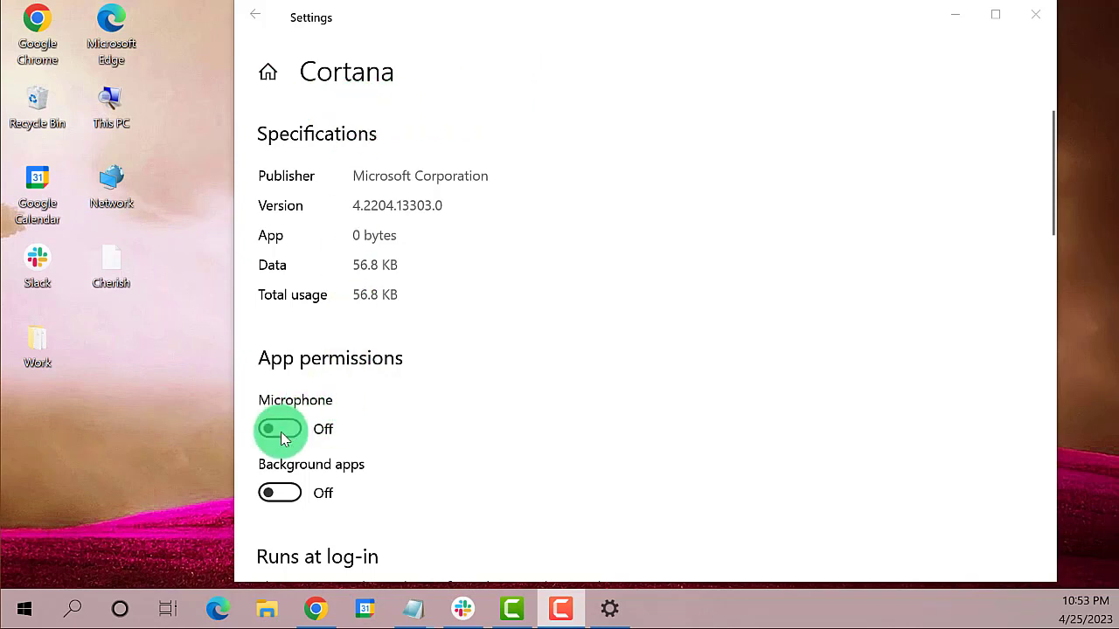
Turn on Cortana's Microphone, Background apps and Runs at log-in switches, then close Settings.
{"action": "left_click", "coordinate": [279, 431]}
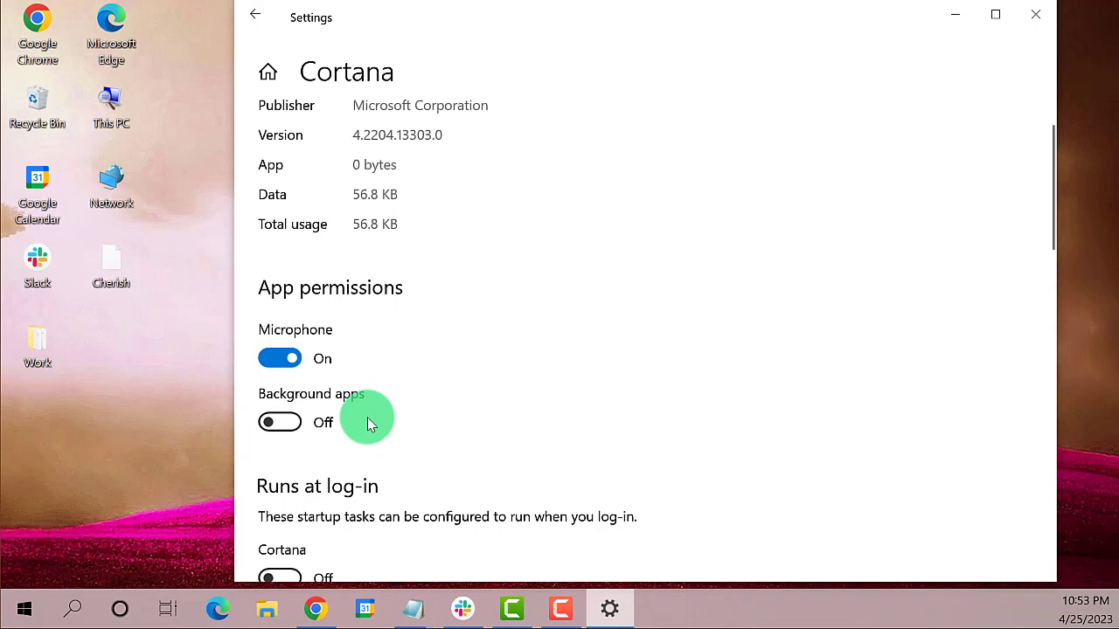
{"action": "scroll", "scroll_direction": "down", "scroll_amount": 3}
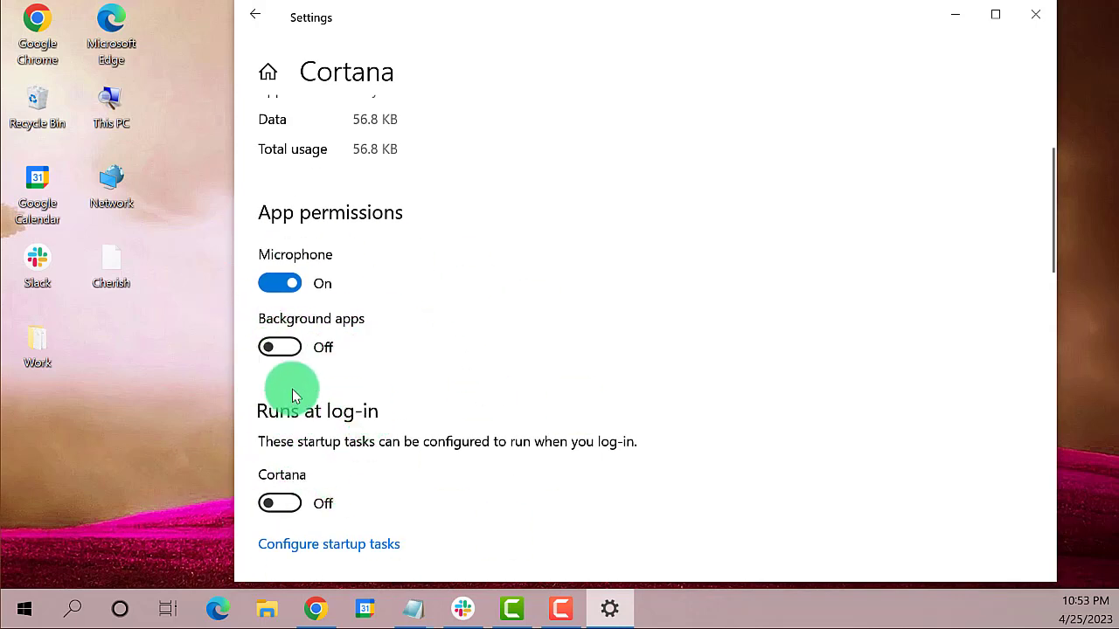
{"action": "left_click", "coordinate": [279, 347]}
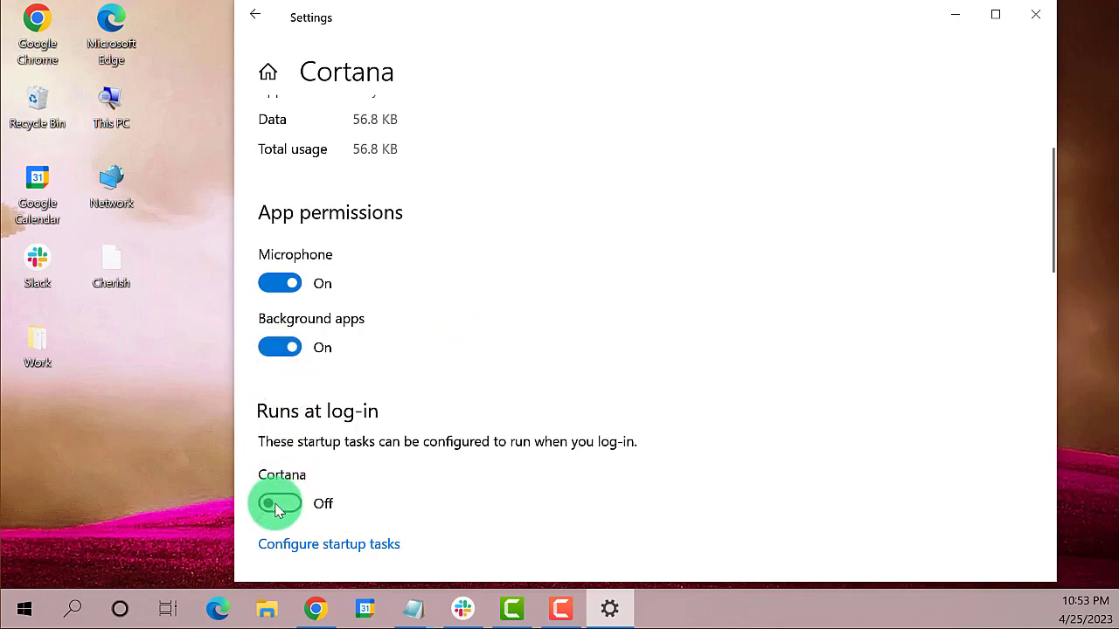
{"action": "left_click", "coordinate": [279, 503]}
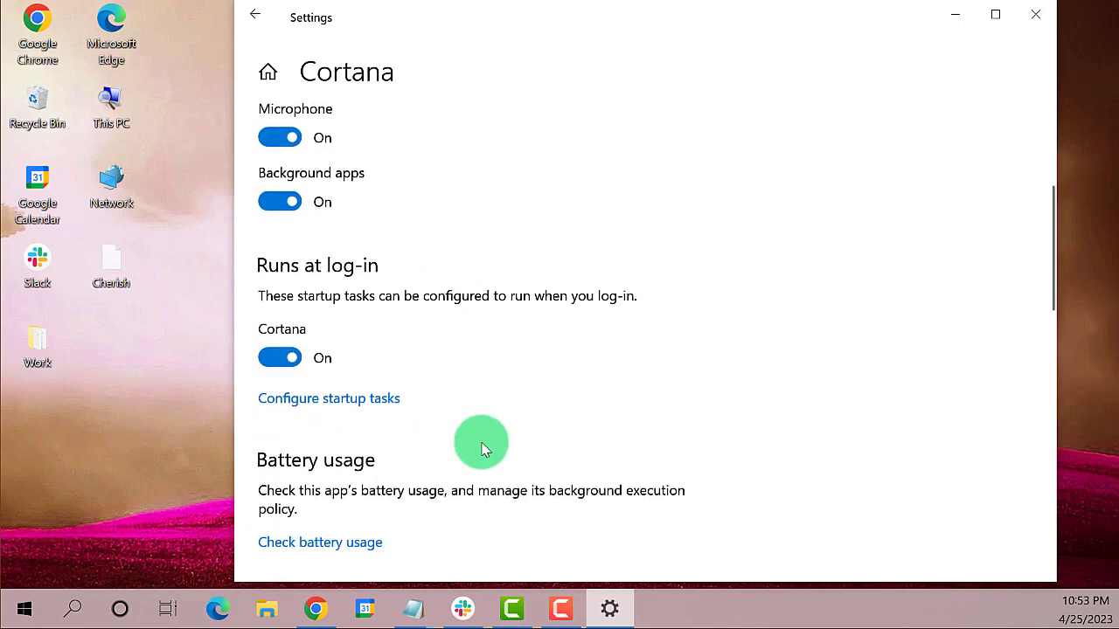
{"action": "scroll", "scroll_direction": "down", "scroll_amount": 3}
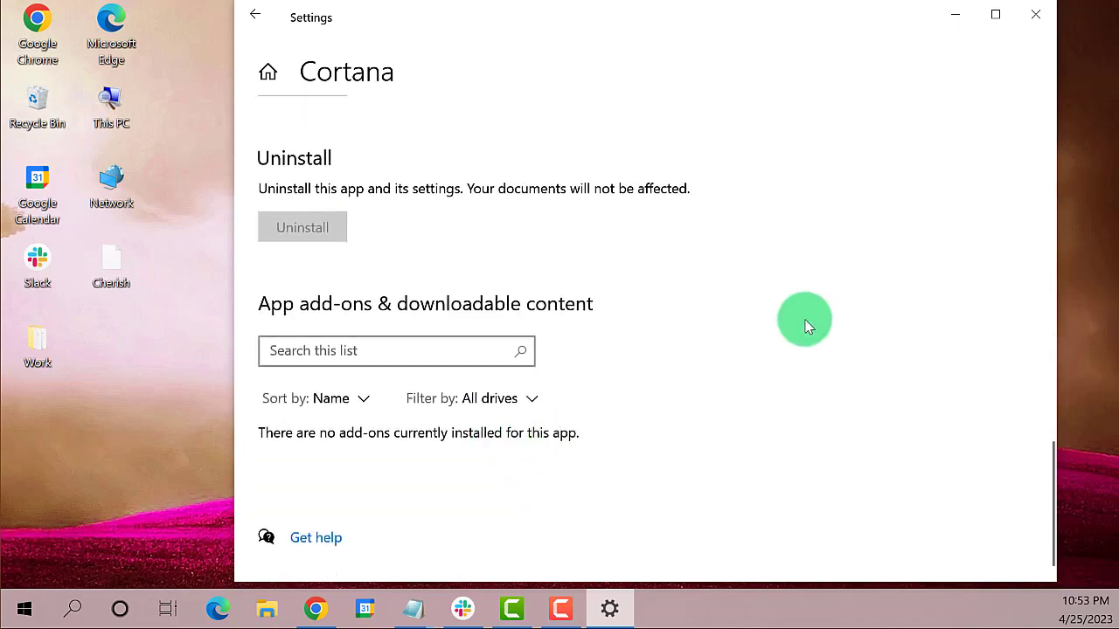
{"action": "scroll", "scroll_direction": "up", "scroll_amount": 3}
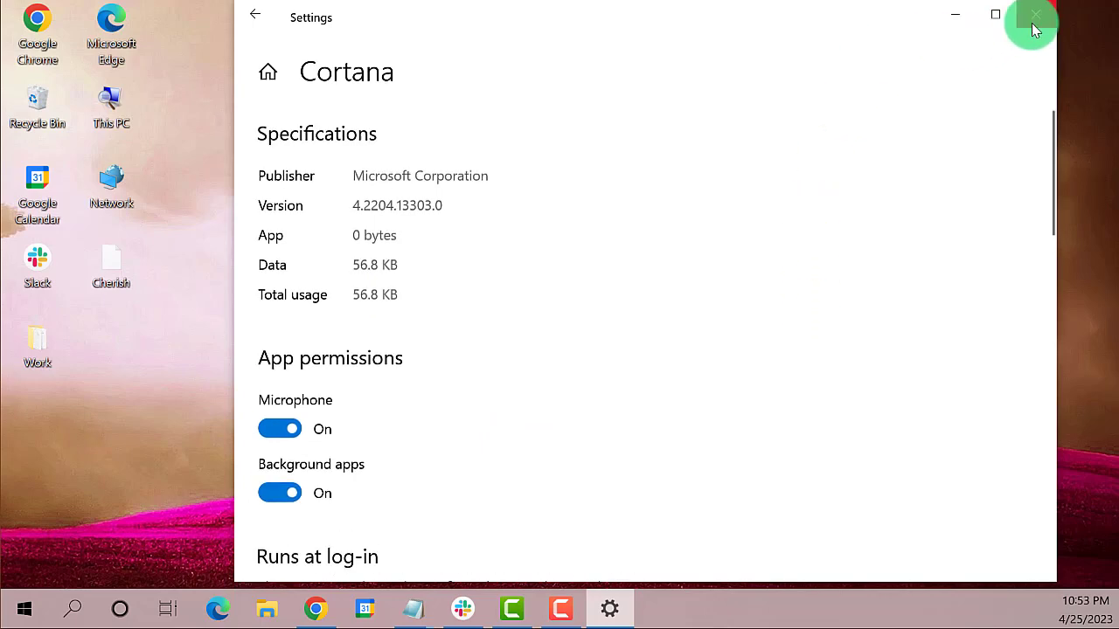
{"action": "left_click", "coordinate": [1031, 16]}
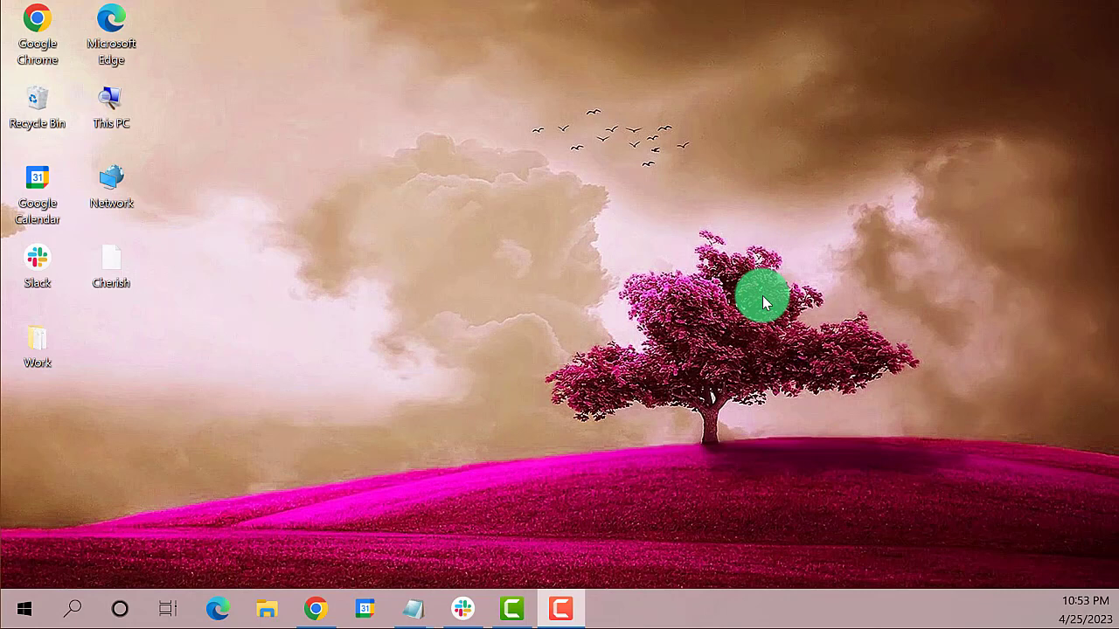
{"action": "mouse_move", "coordinate": [521, 341]}
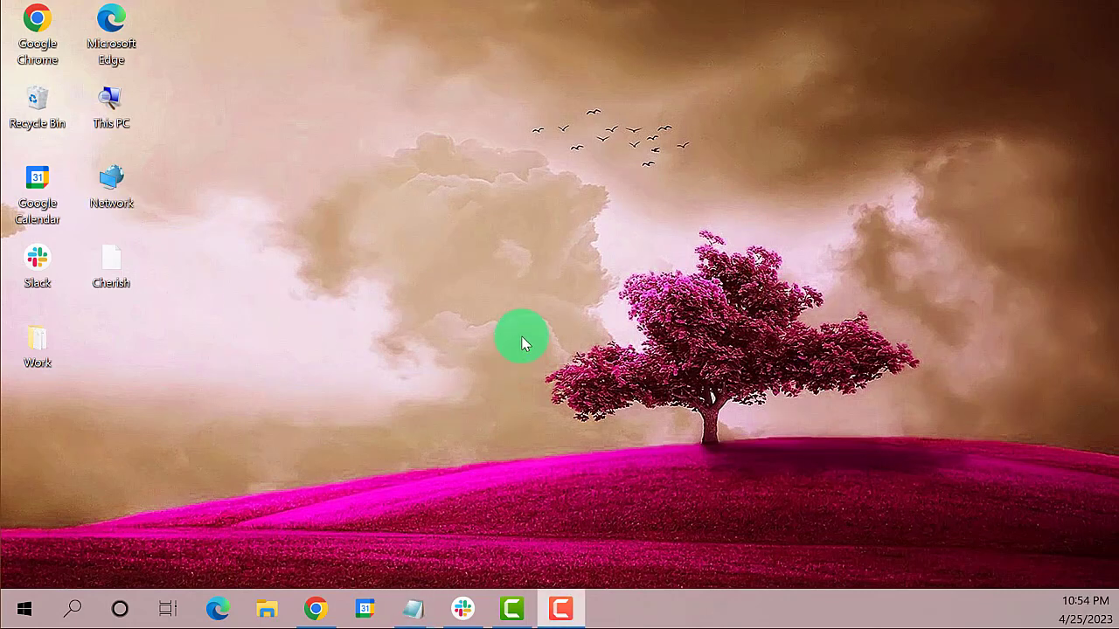
{"action": "mouse_move", "coordinate": [525, 316]}
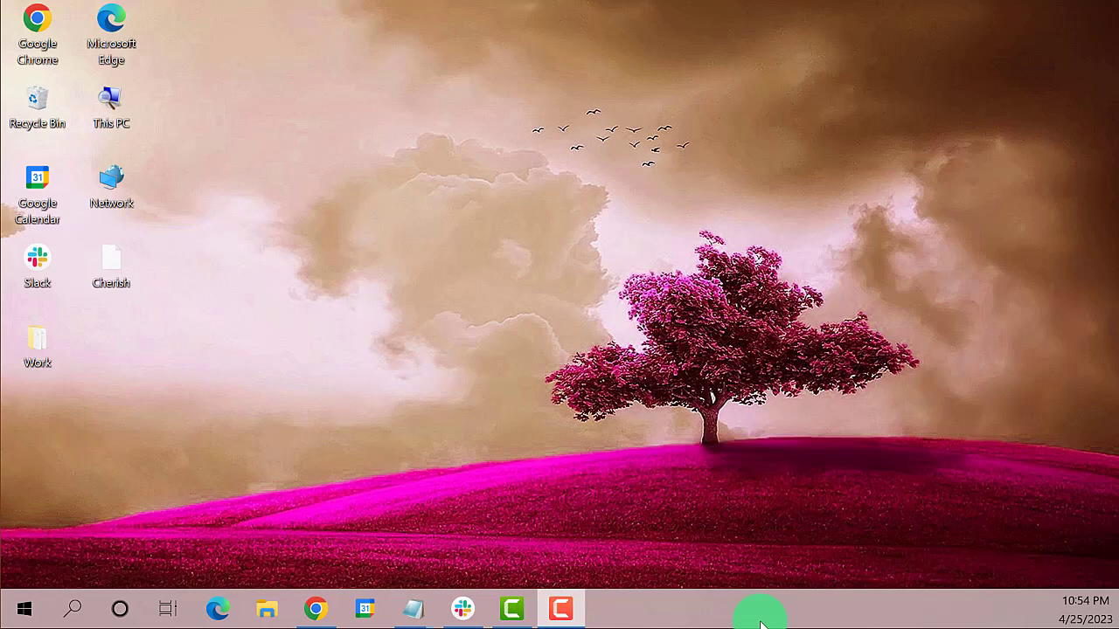
{"action": "mouse_move", "coordinate": [948, 612]}
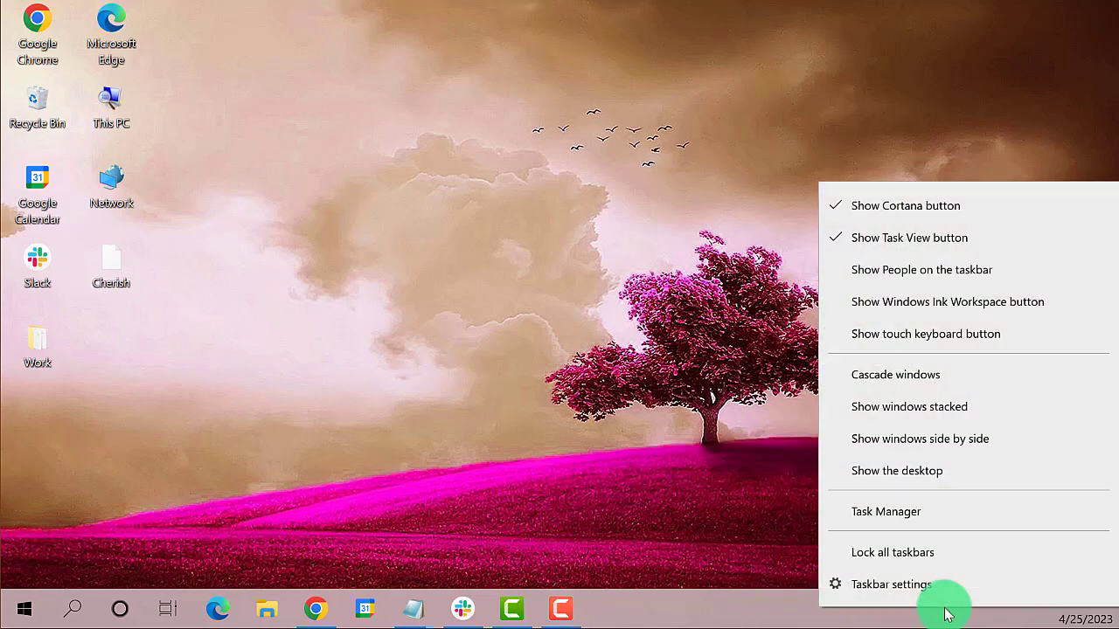
{"action": "mouse_move", "coordinate": [885, 510]}
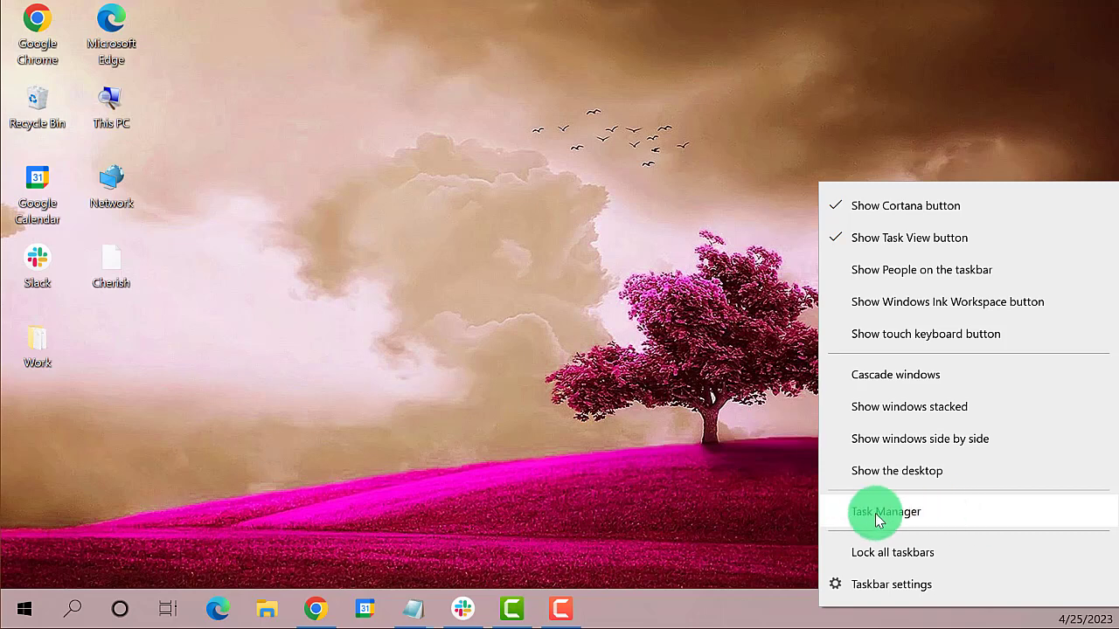
Launch Task Manager from the taskbar context menu.
{"action": "left_click", "coordinate": [884, 511]}
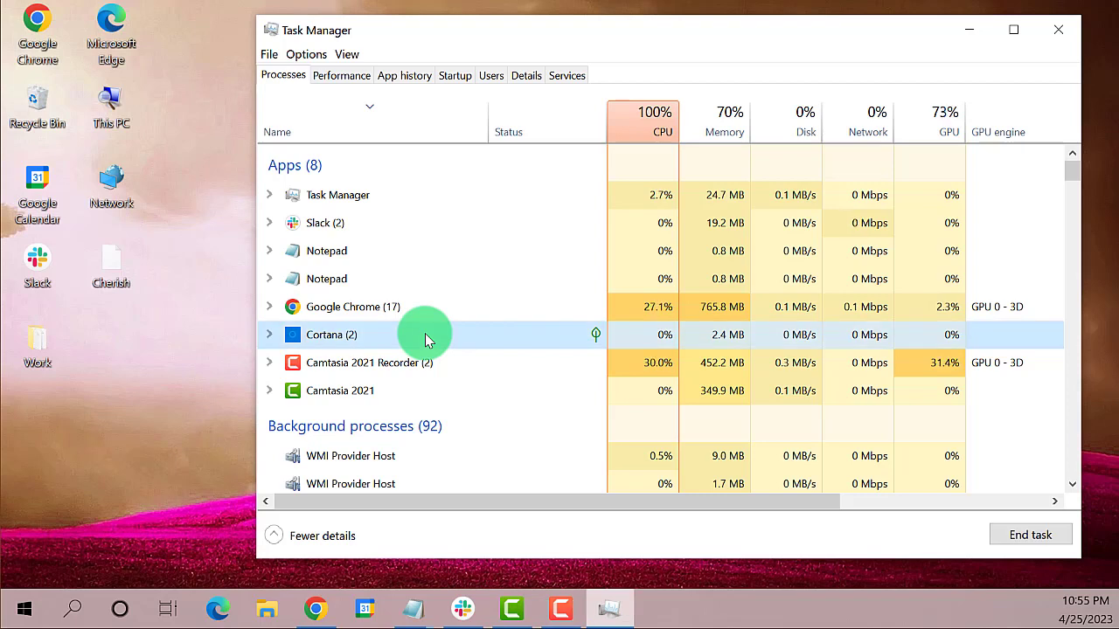
{"action": "mouse_move", "coordinate": [1032, 535]}
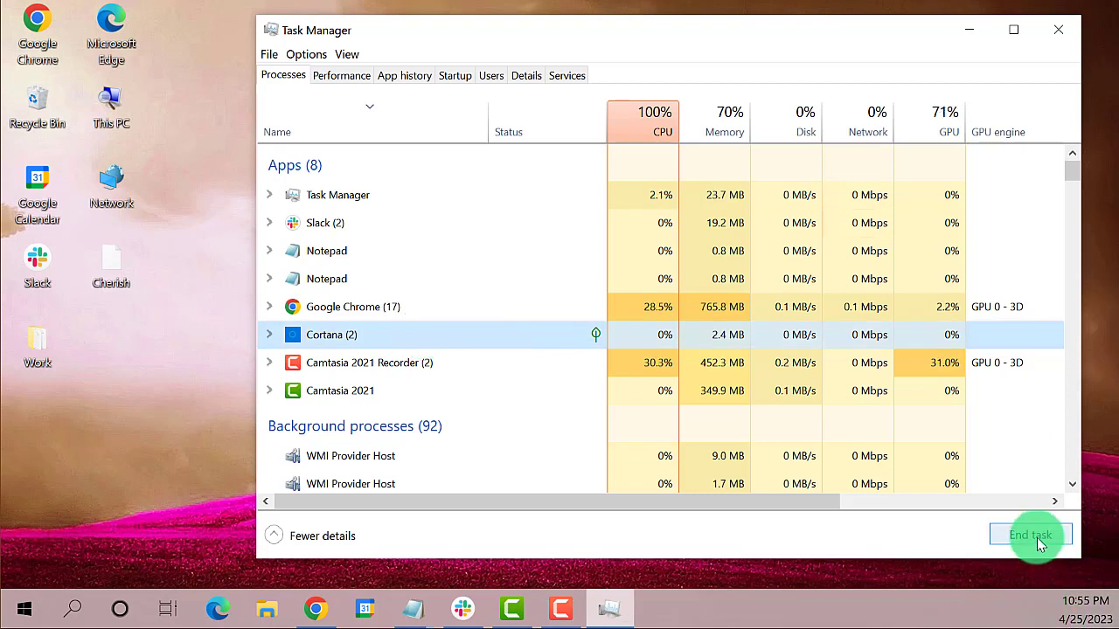
End the Cortana task in Task Manager and close Task Manager.
{"action": "left_click", "coordinate": [1030, 535]}
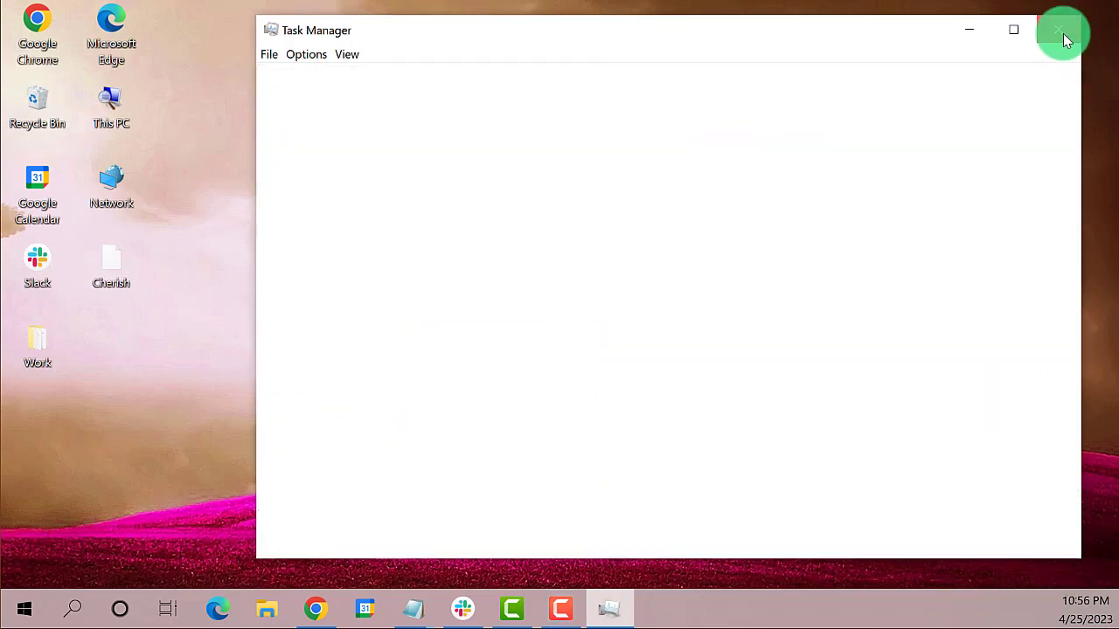
{"action": "left_click", "coordinate": [1063, 29]}
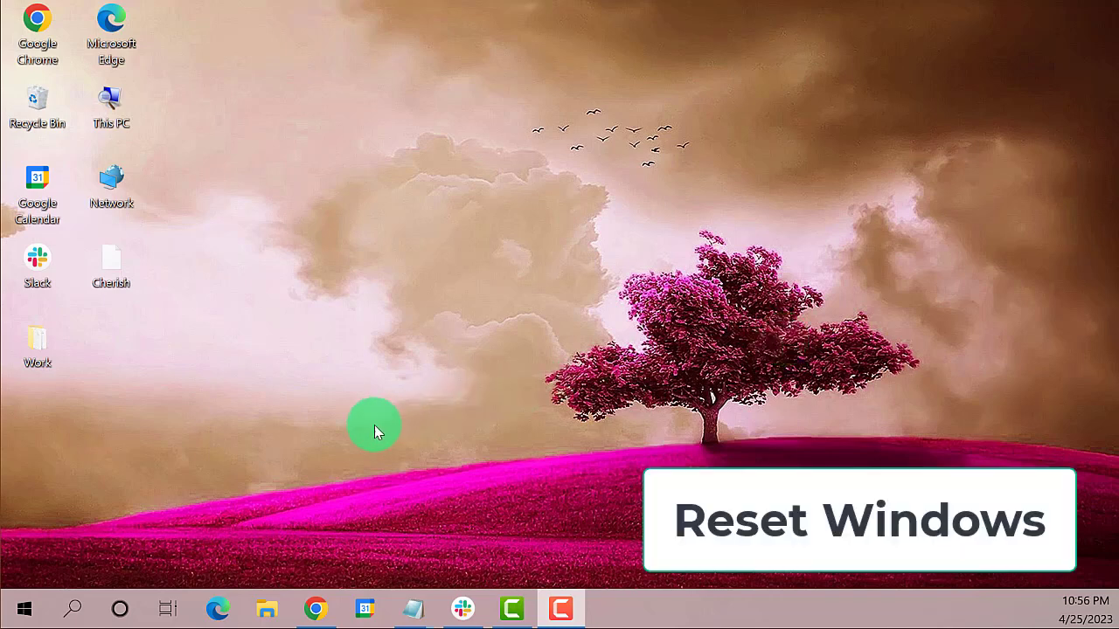
{"action": "mouse_move", "coordinate": [175, 560]}
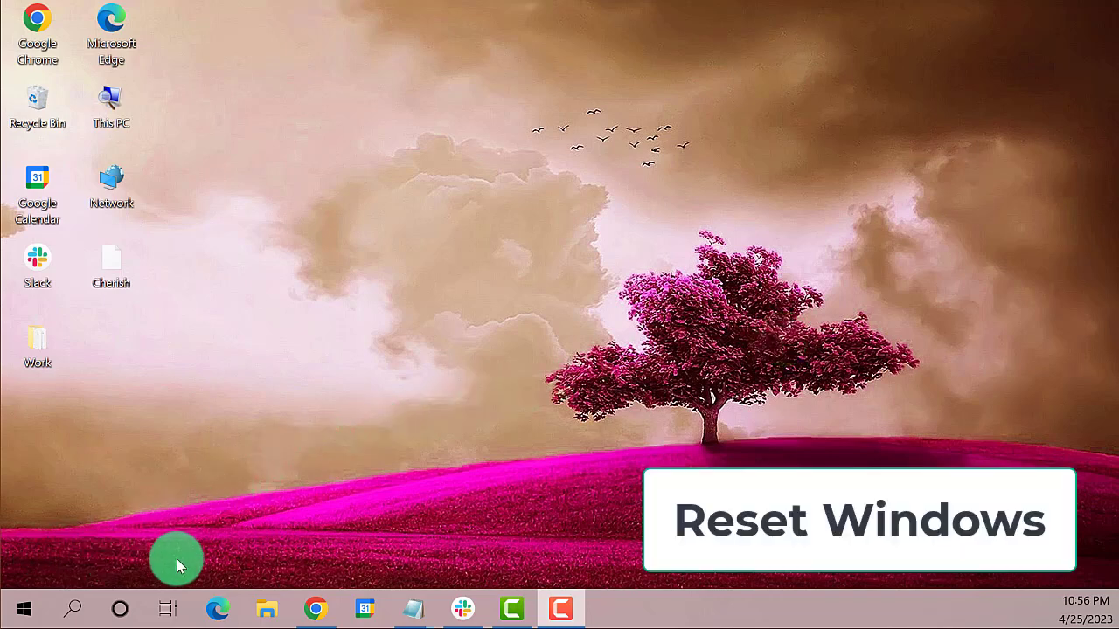
{"action": "mouse_move", "coordinate": [629, 542]}
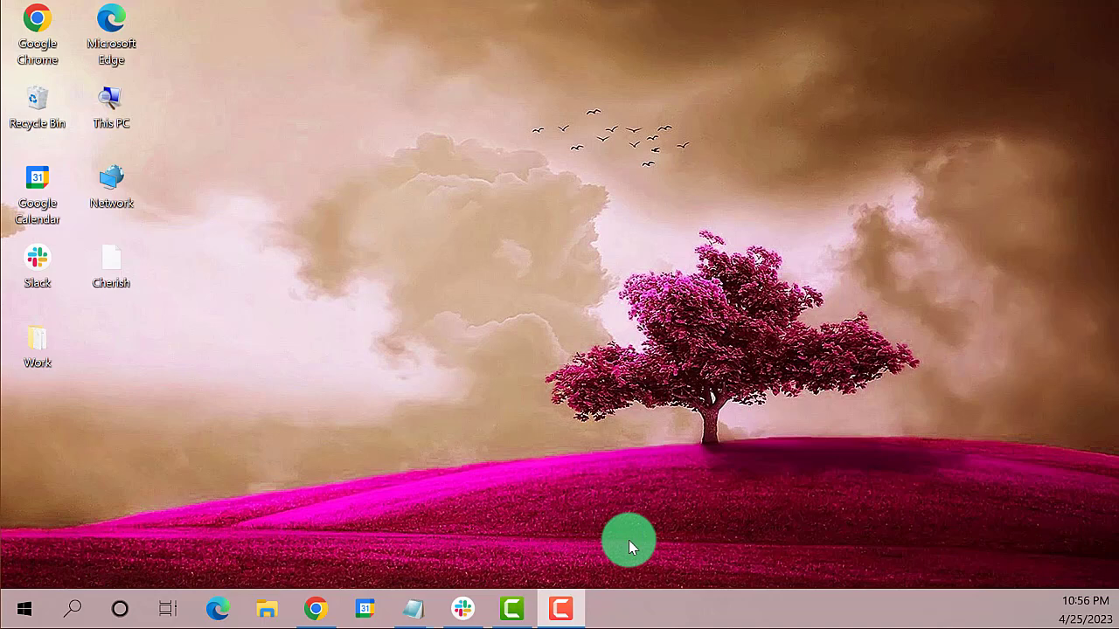
{"action": "mouse_move", "coordinate": [24, 608]}
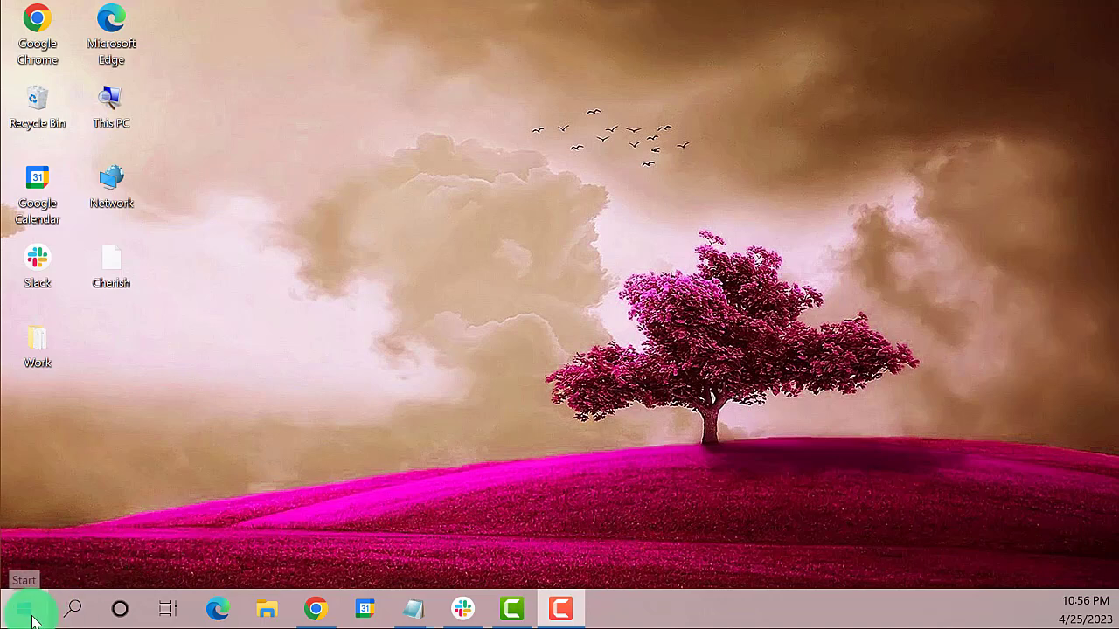
Launch the Settings app from the Start menu.
{"action": "left_click", "coordinate": [24, 609]}
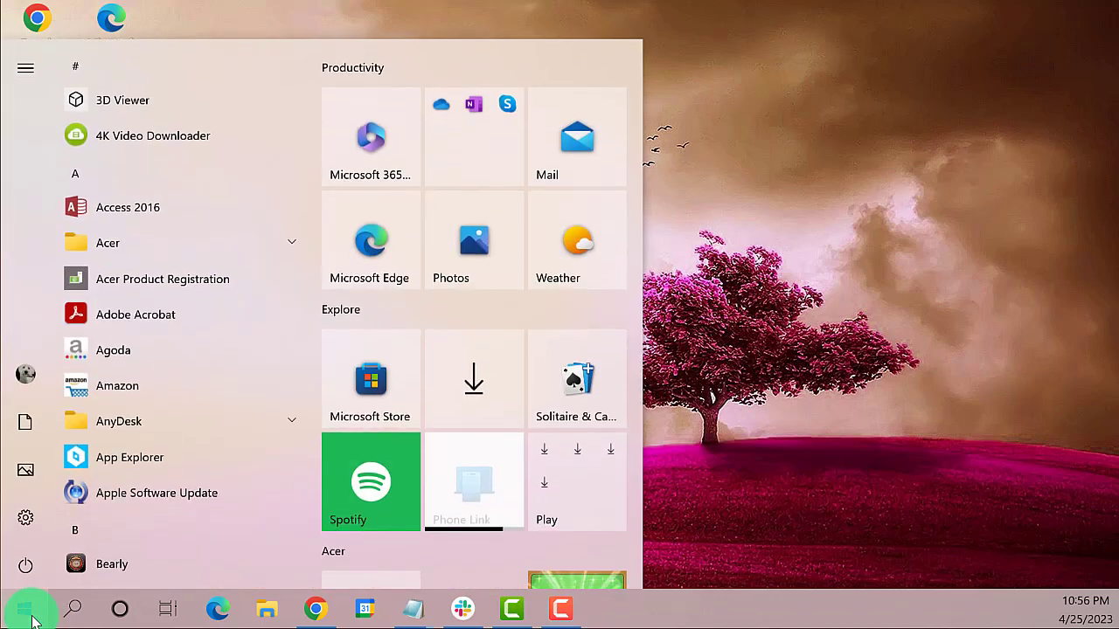
{"action": "left_click", "coordinate": [25, 68]}
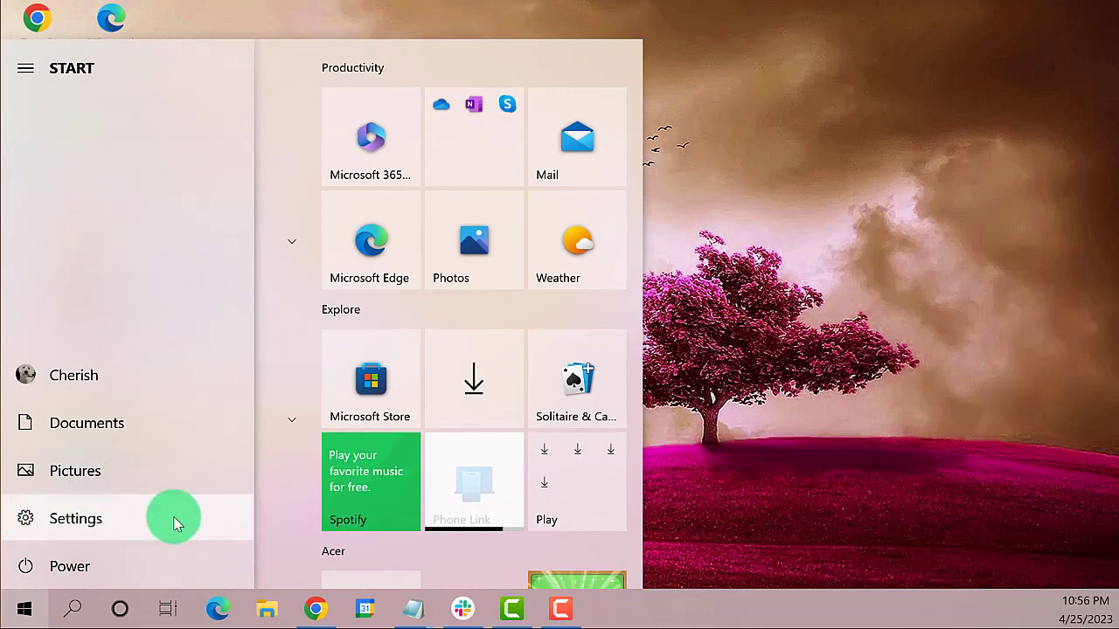
{"action": "left_click", "coordinate": [77, 518]}
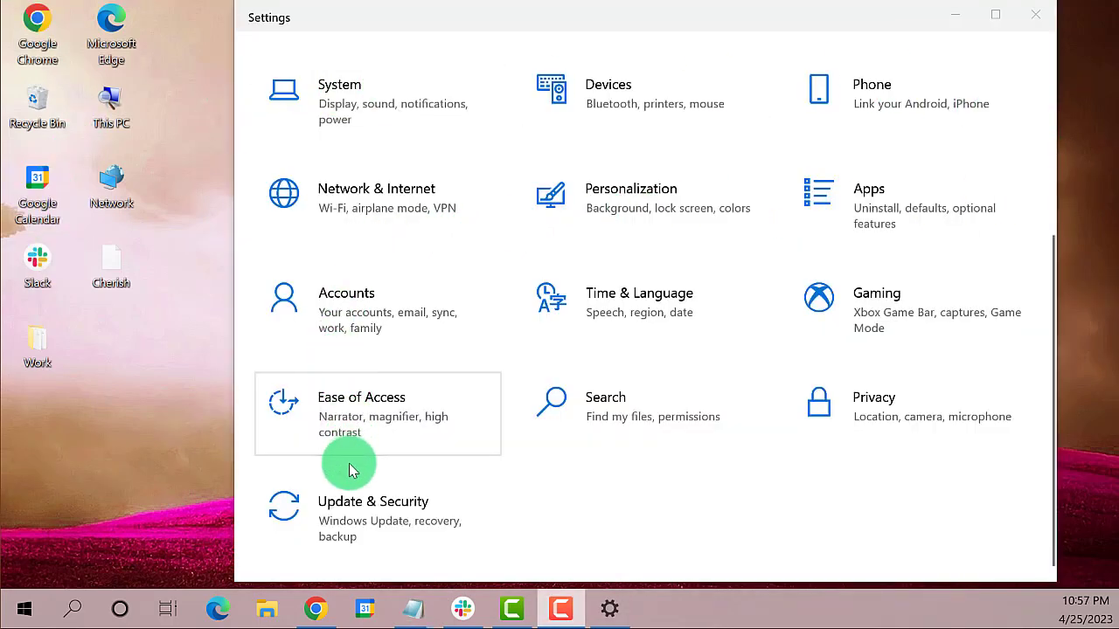
{"action": "mouse_move", "coordinate": [451, 507]}
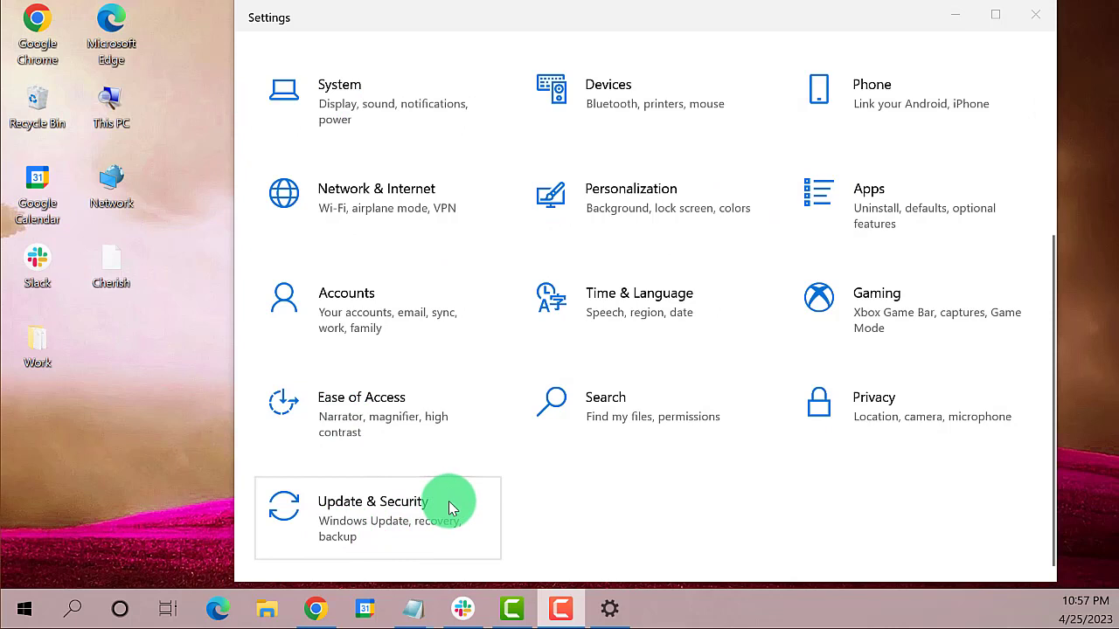
Navigate to Update & Security, then the Recovery page with Reset this PC options.
{"action": "left_click", "coordinate": [371, 500]}
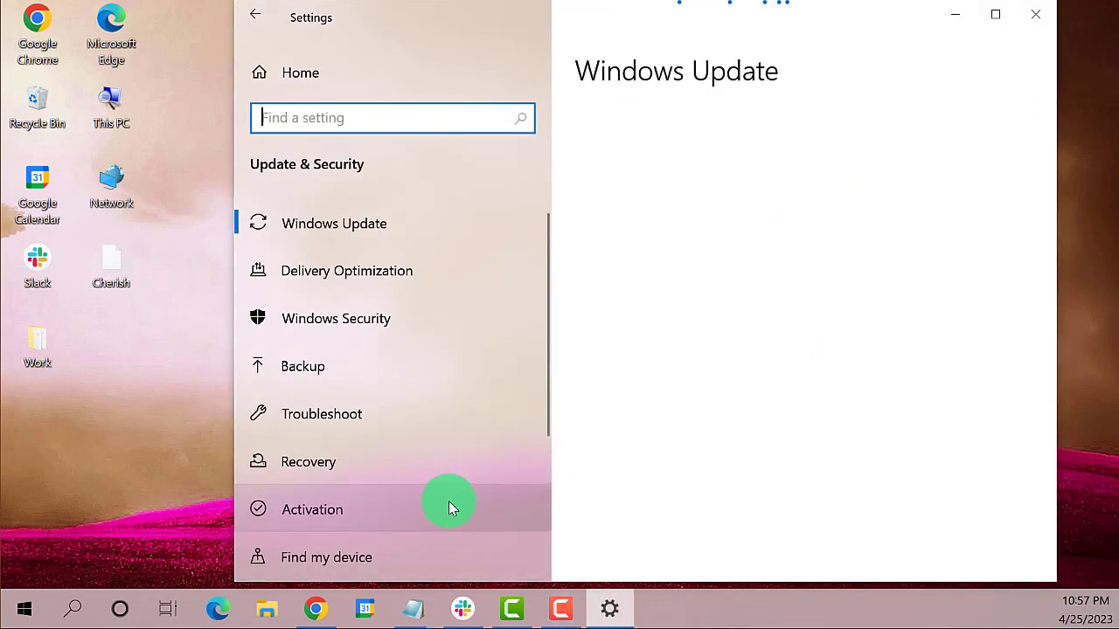
{"action": "mouse_move", "coordinate": [427, 164]}
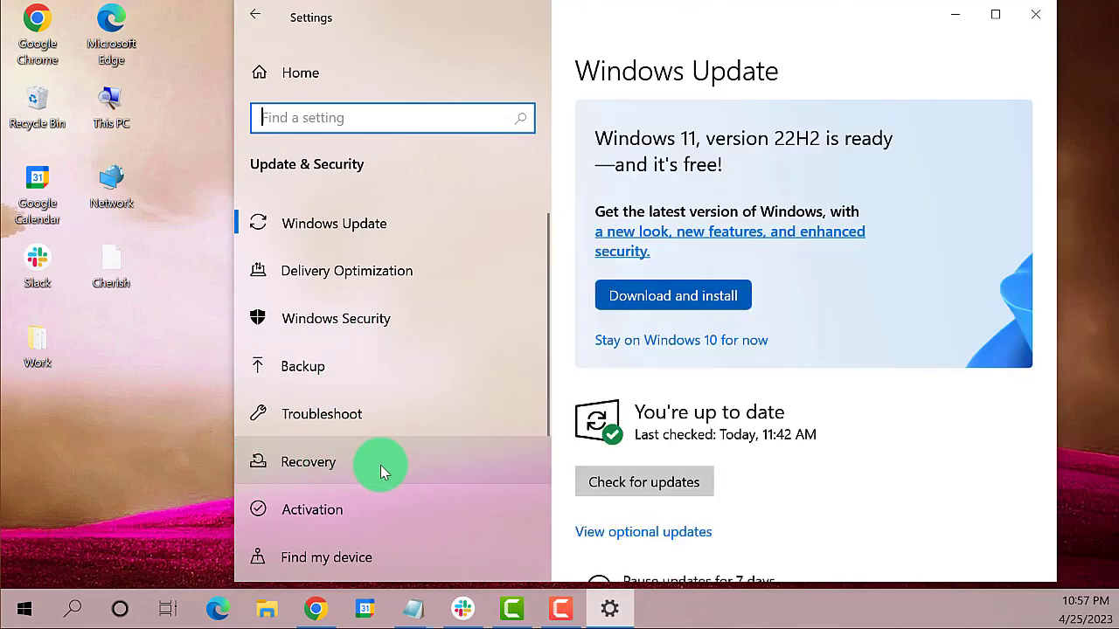
{"action": "left_click", "coordinate": [307, 462]}
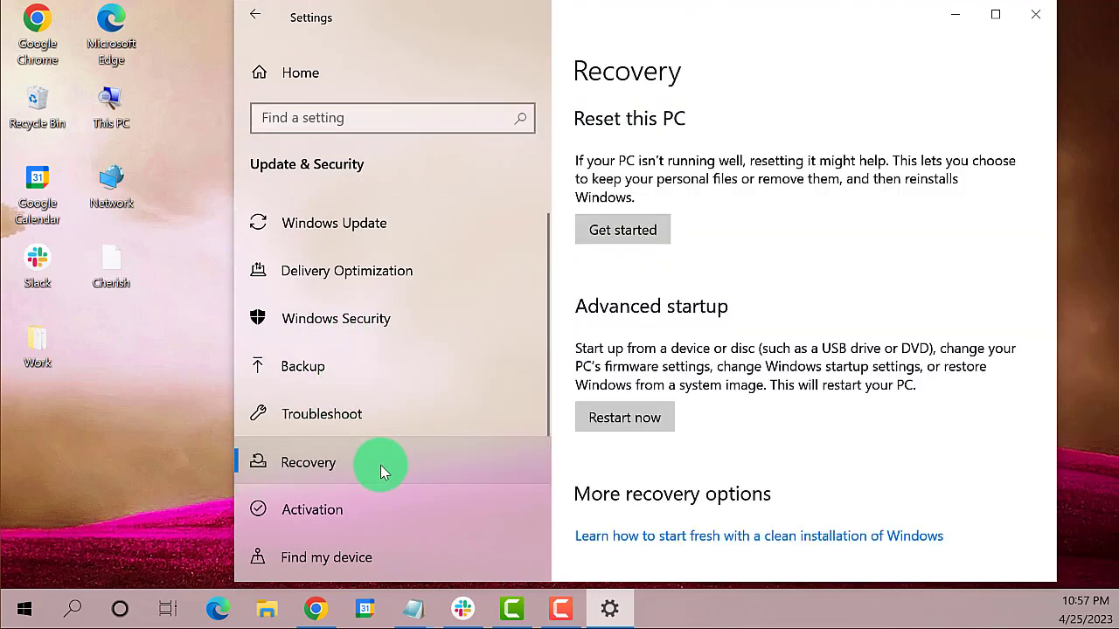
{"action": "mouse_move", "coordinate": [656, 144]}
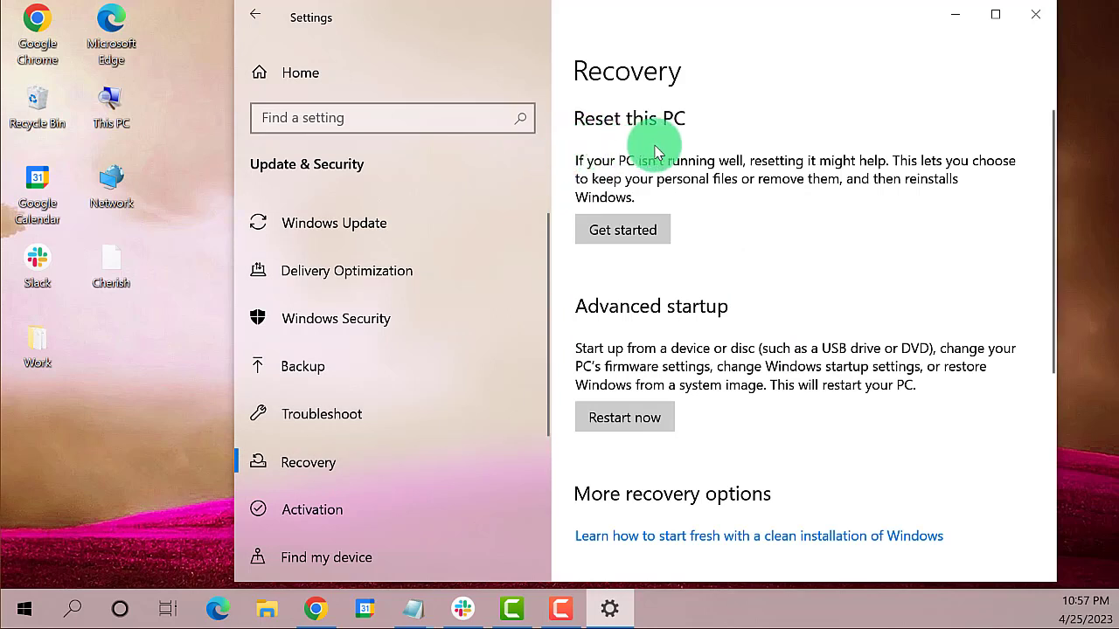
{"action": "mouse_move", "coordinate": [640, 283]}
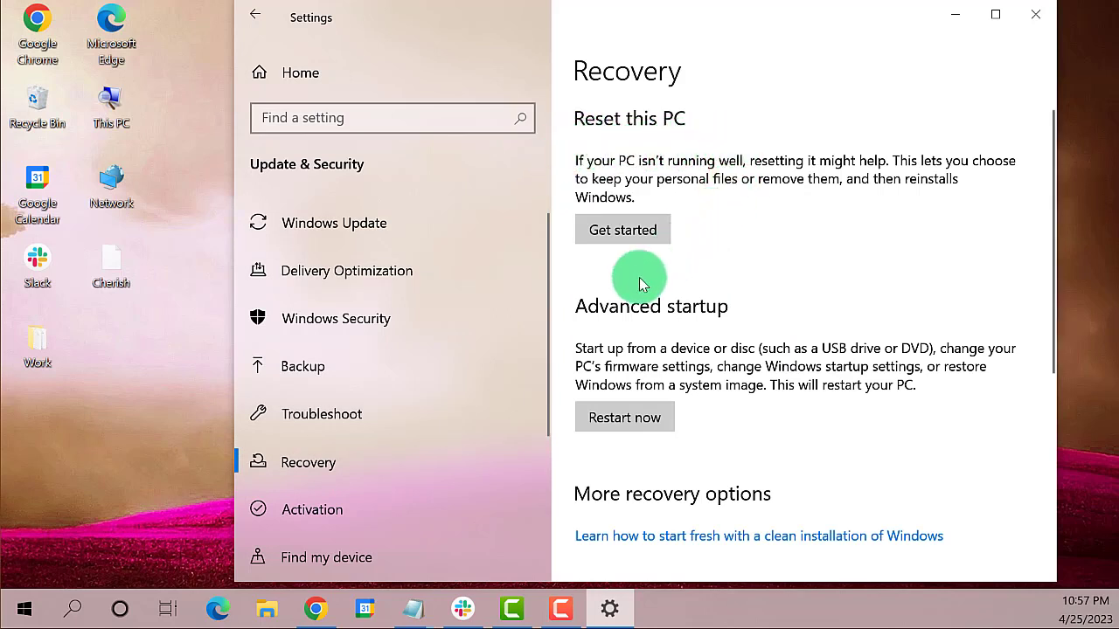
{"action": "mouse_move", "coordinate": [622, 229]}
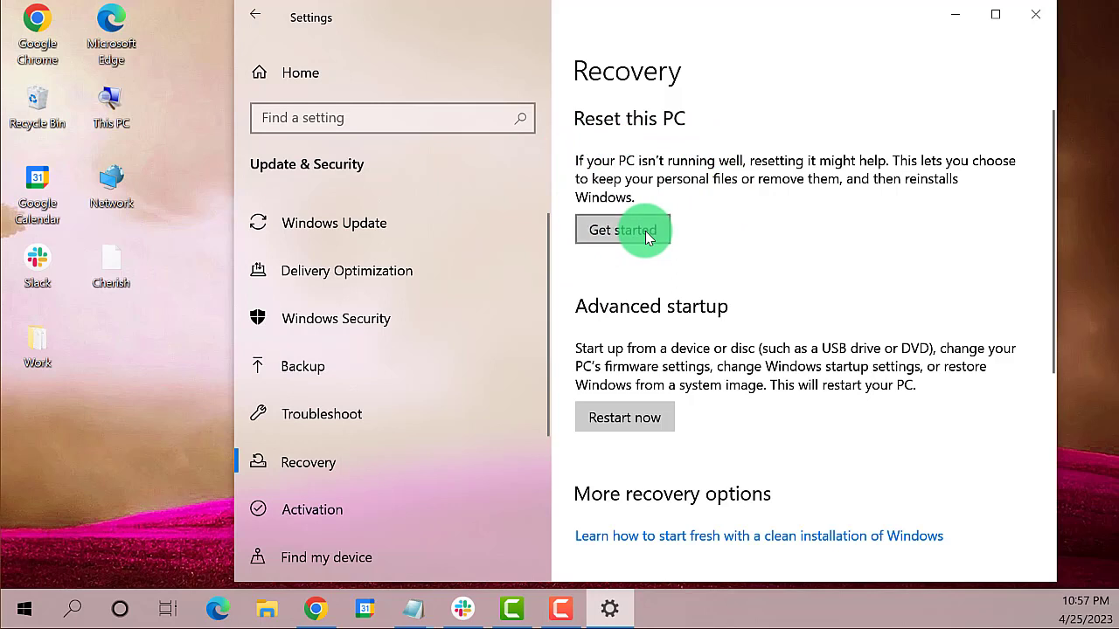
Start Reset this PC, cancel at the Choose an option dialog, and close Settings.
{"action": "left_click", "coordinate": [623, 229]}
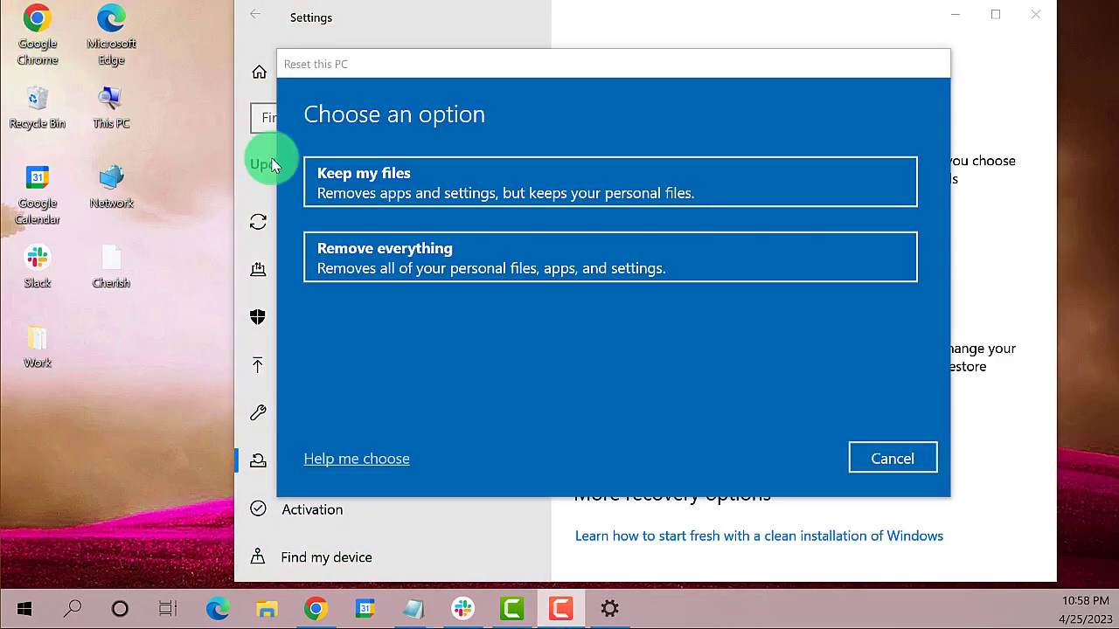
{"action": "mouse_move", "coordinate": [927, 228]}
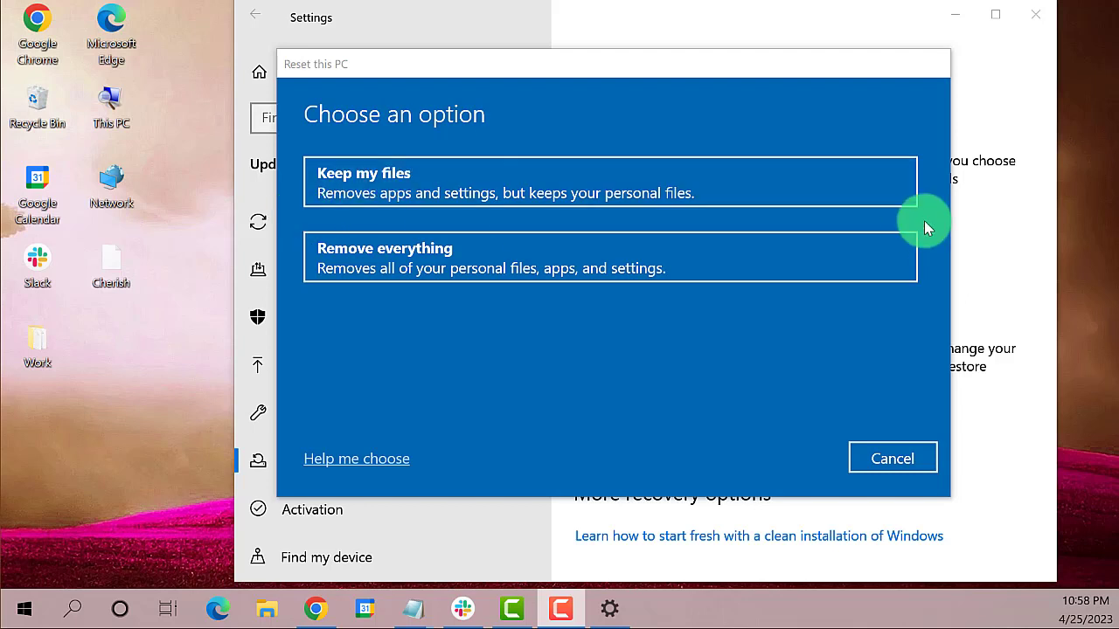
{"action": "mouse_move", "coordinate": [306, 193]}
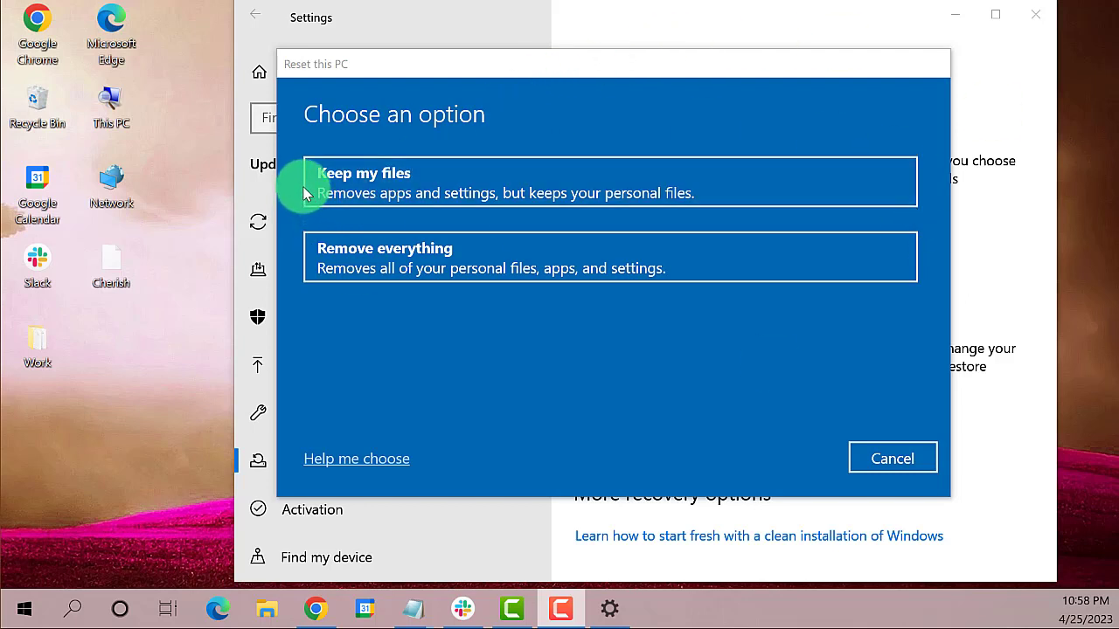
{"action": "mouse_move", "coordinate": [707, 185]}
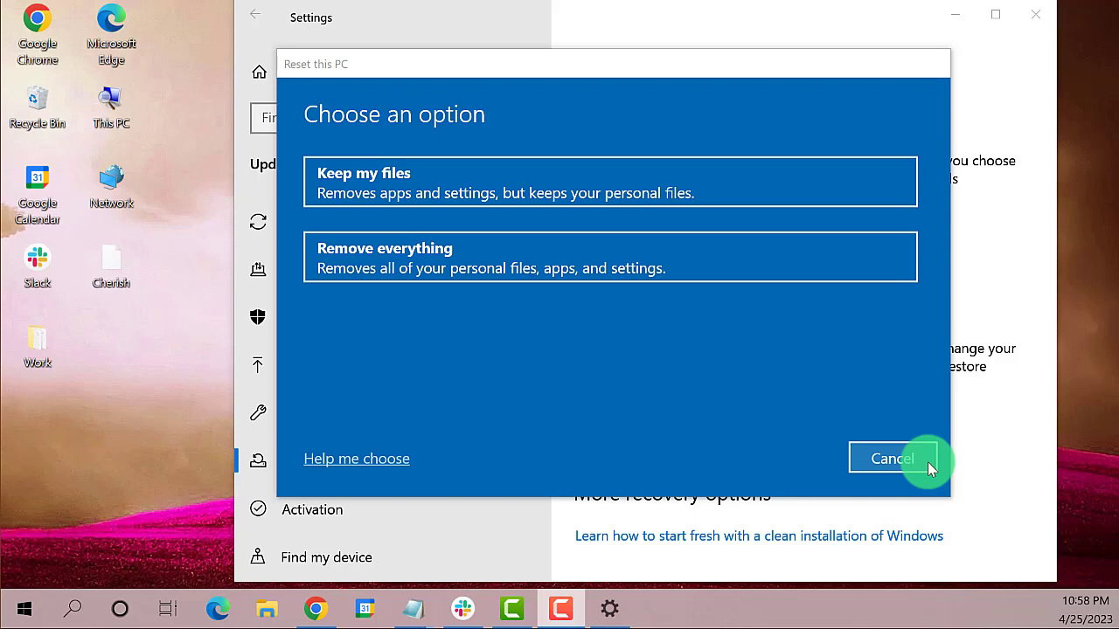
{"action": "left_click", "coordinate": [892, 458]}
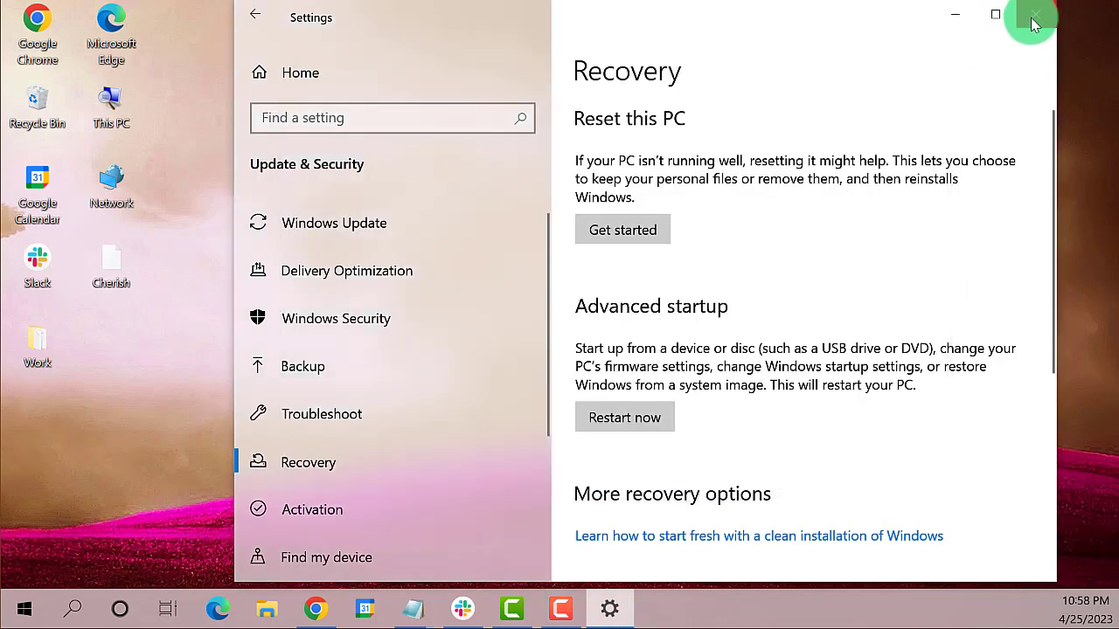
{"action": "left_click", "coordinate": [1031, 15]}
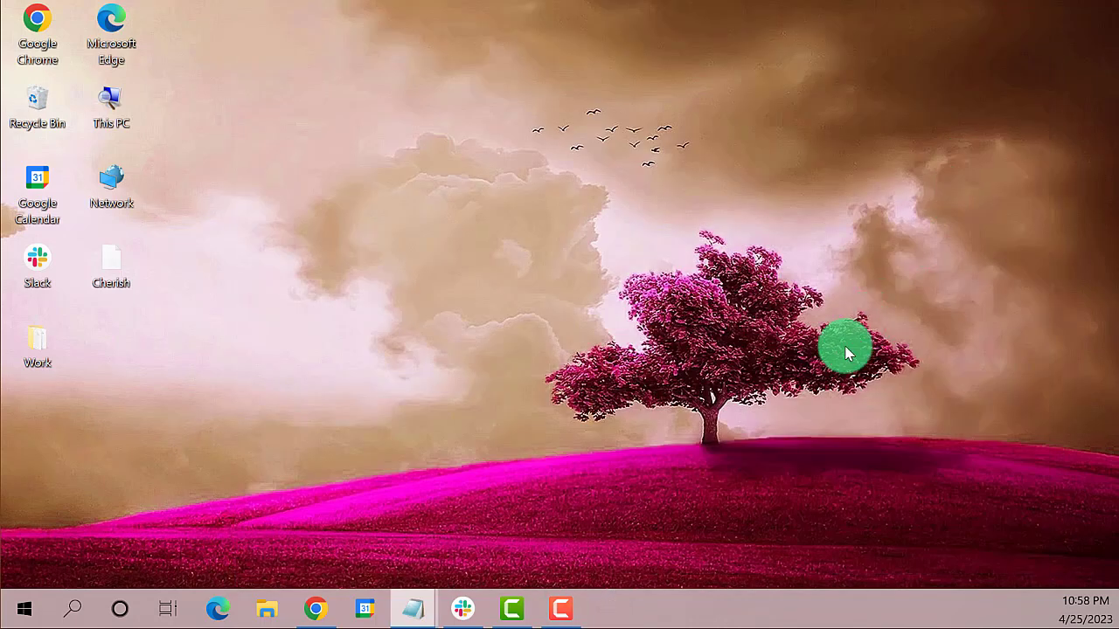